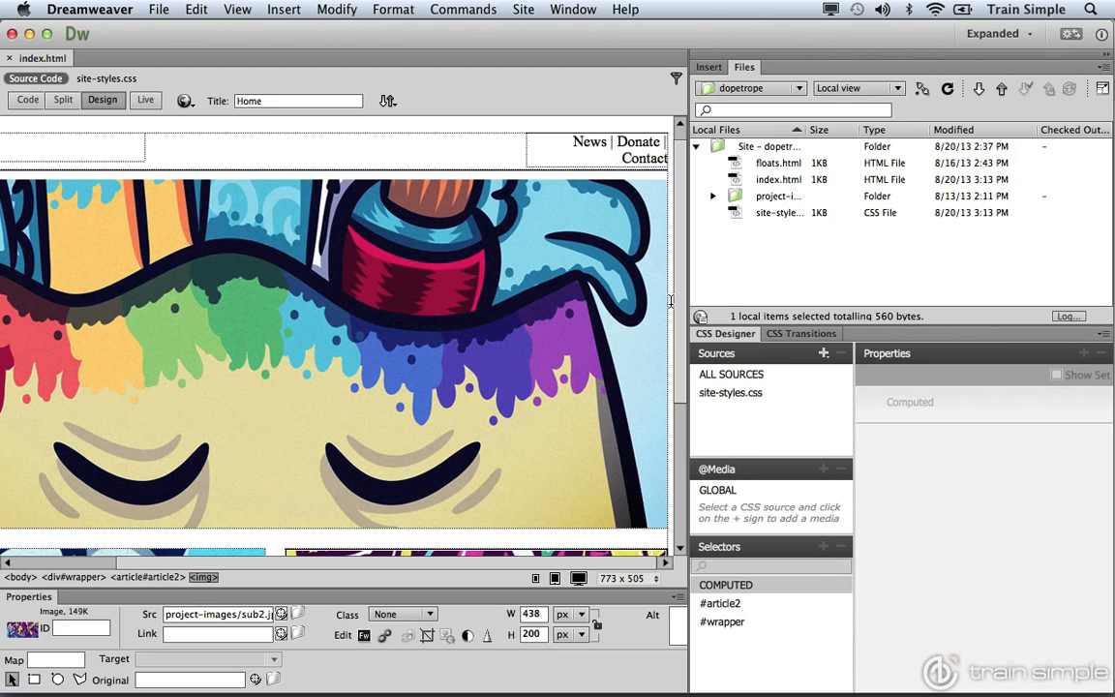
Bring up the Site menu with the site-wide commands for the Dopetrope site
click(523, 7)
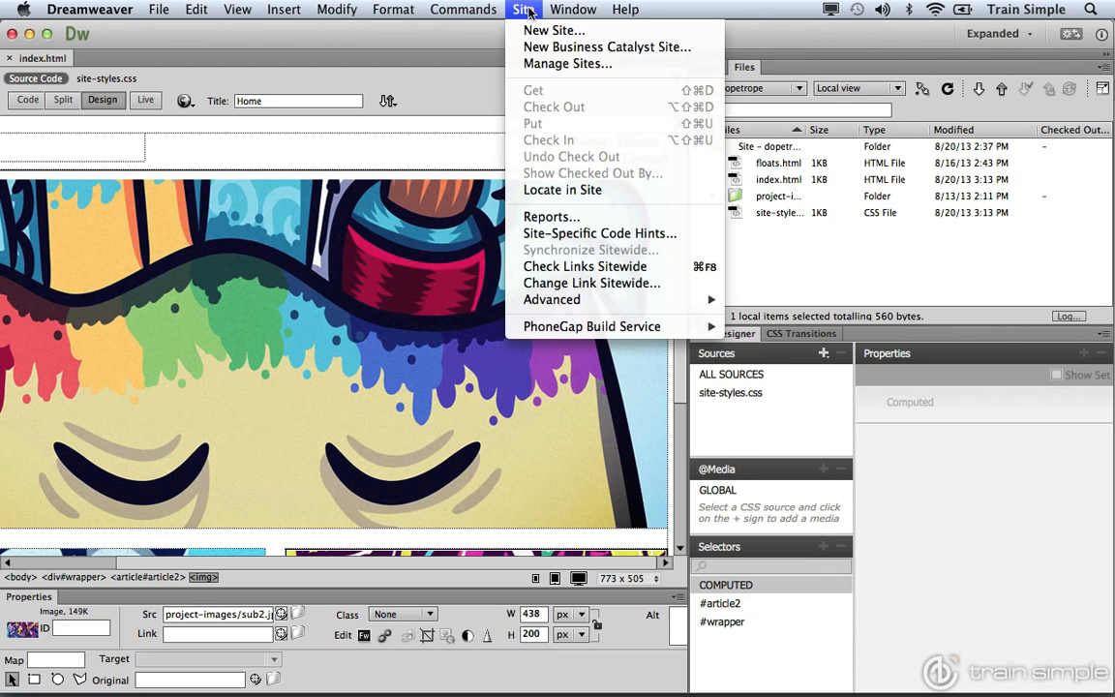
mouse_move(562, 216)
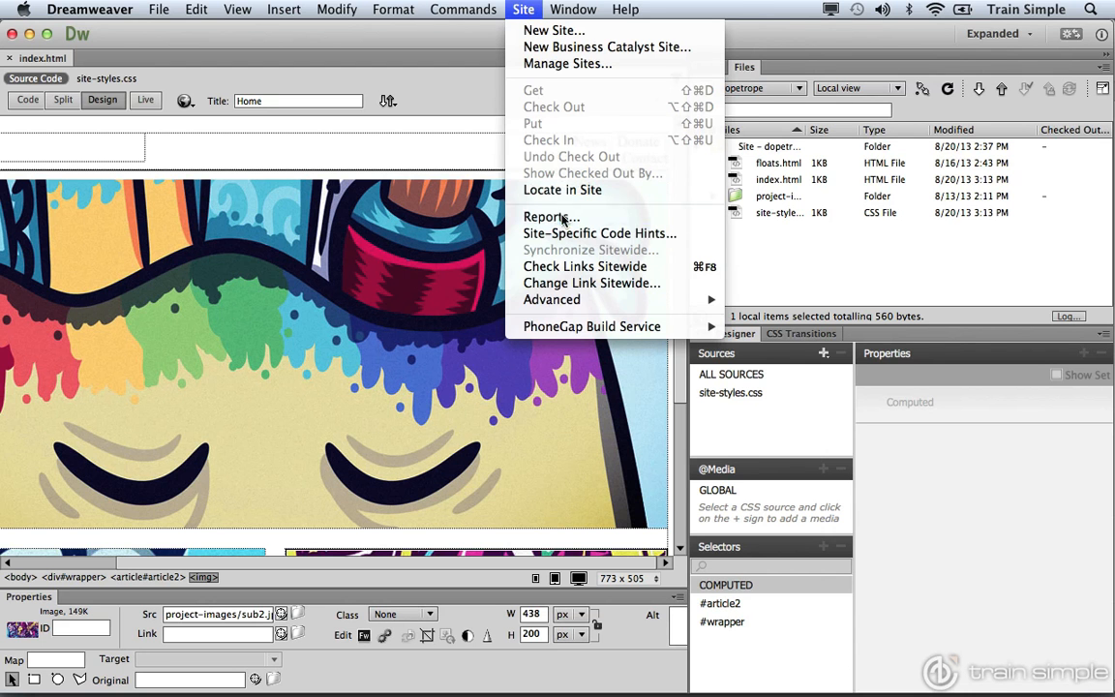
Bring up the Reports dialog scoped to the Entire Current Local Site
click(550, 217)
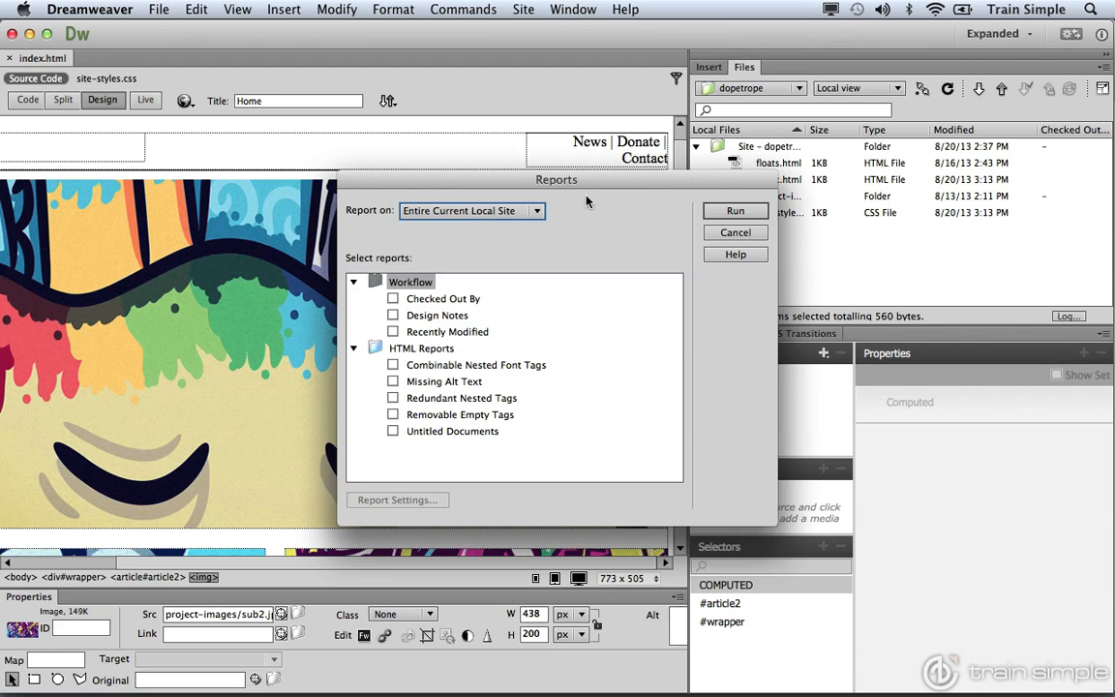
mouse_move(573, 211)
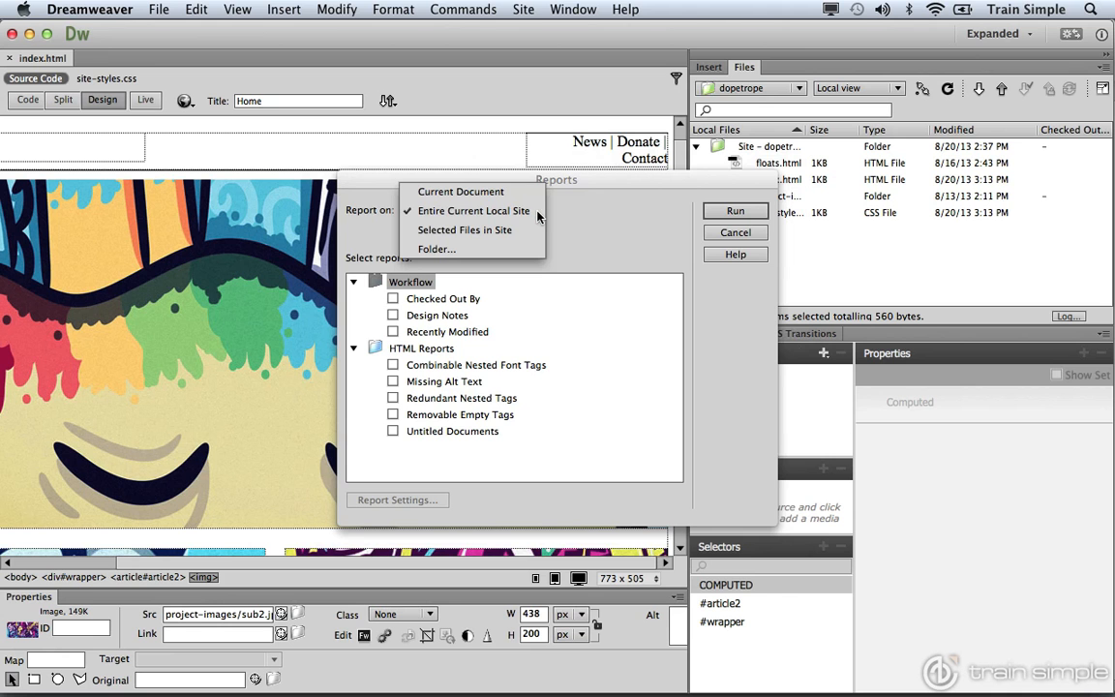
mouse_move(461, 192)
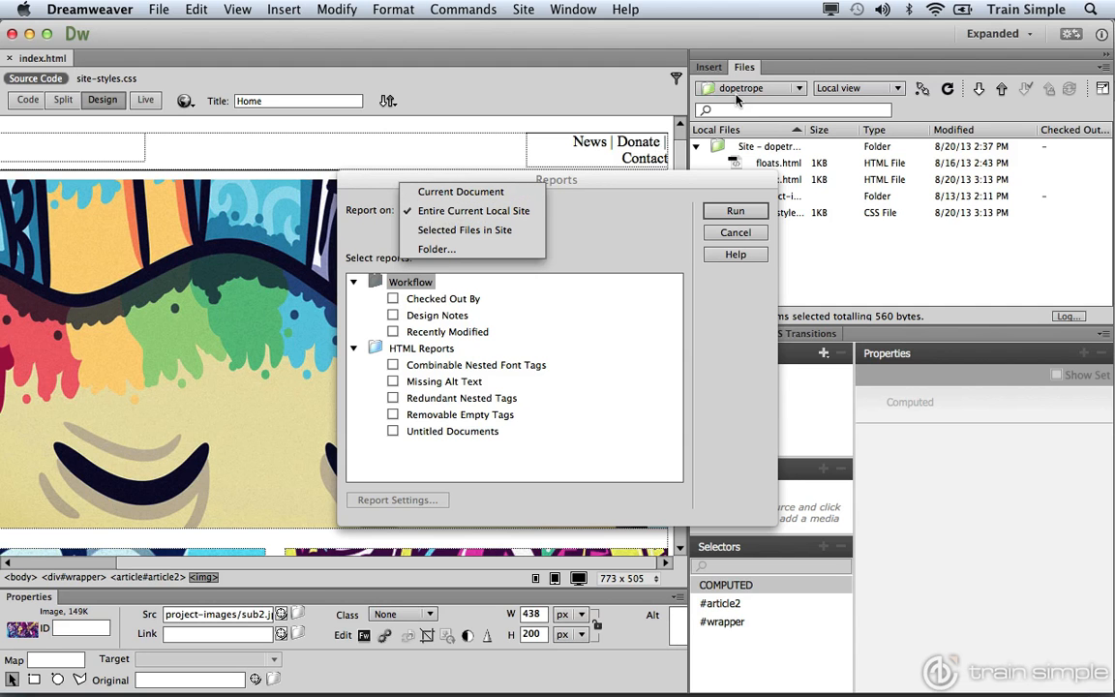
mouse_move(594, 194)
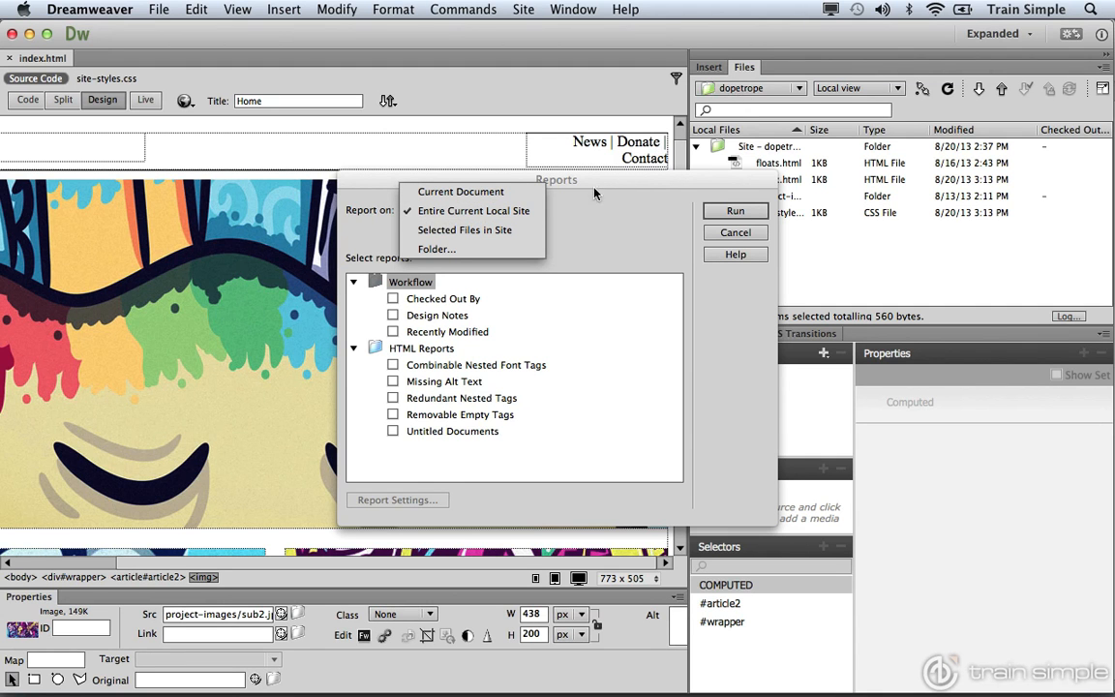
mouse_move(465, 228)
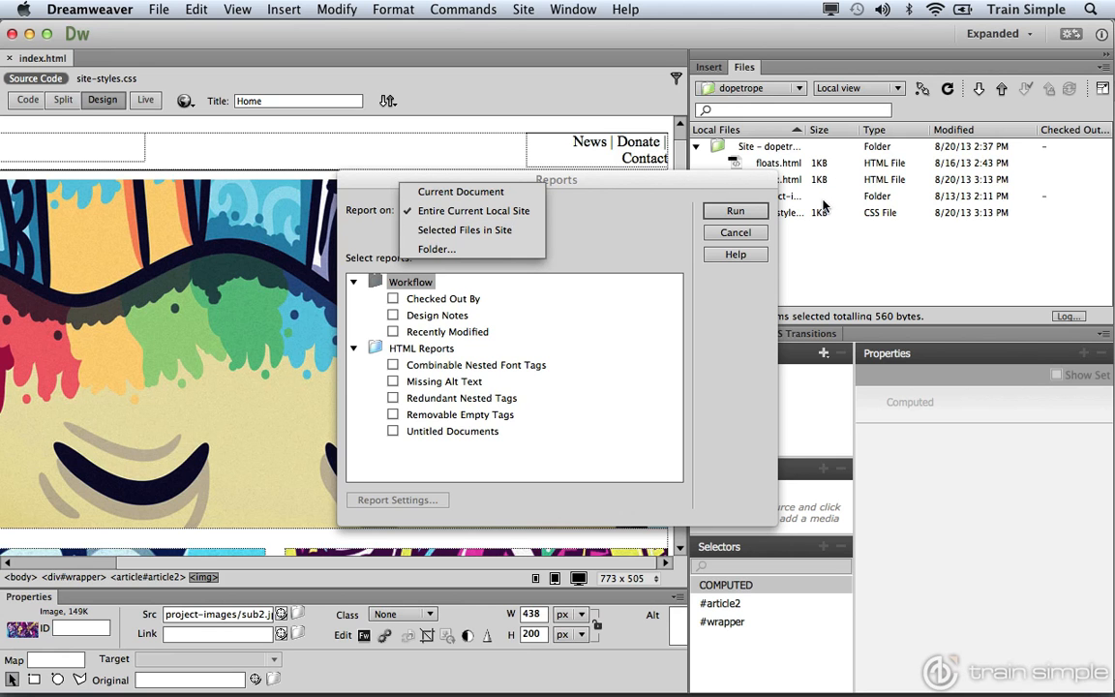
mouse_move(465, 229)
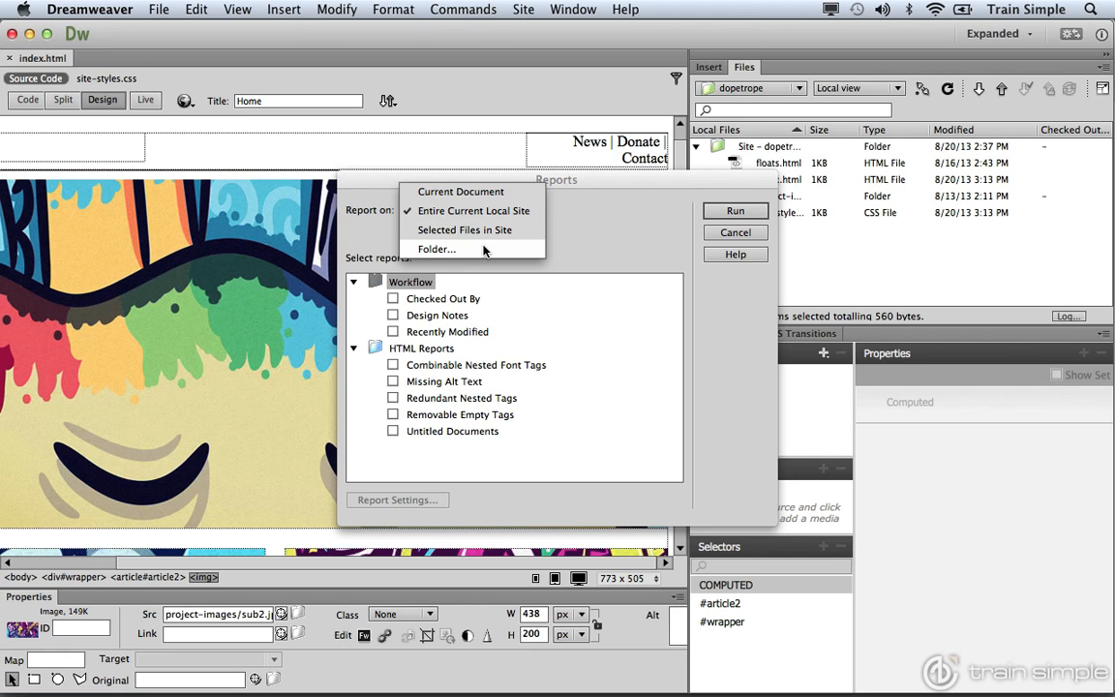
mouse_move(472, 209)
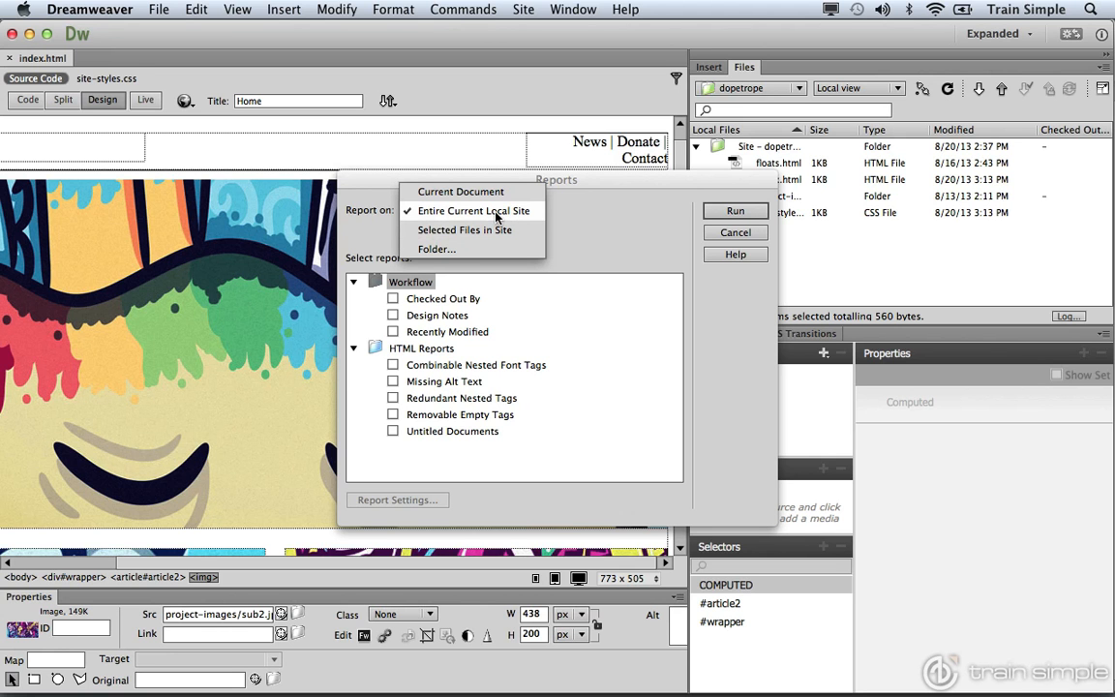
click(473, 209)
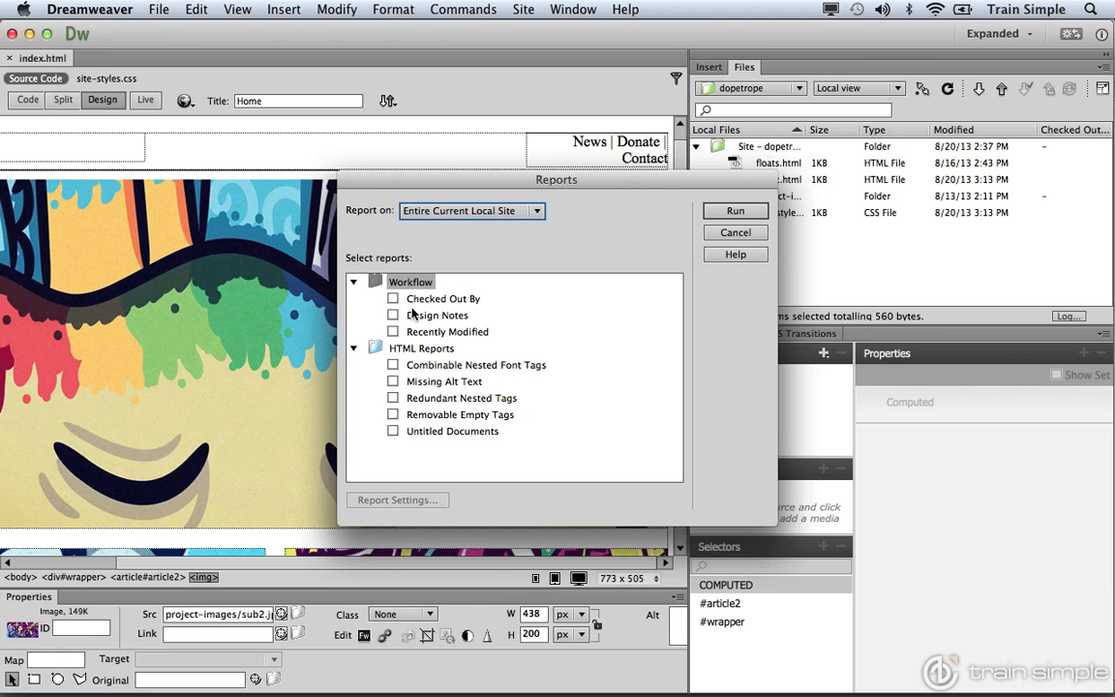
mouse_move(403, 306)
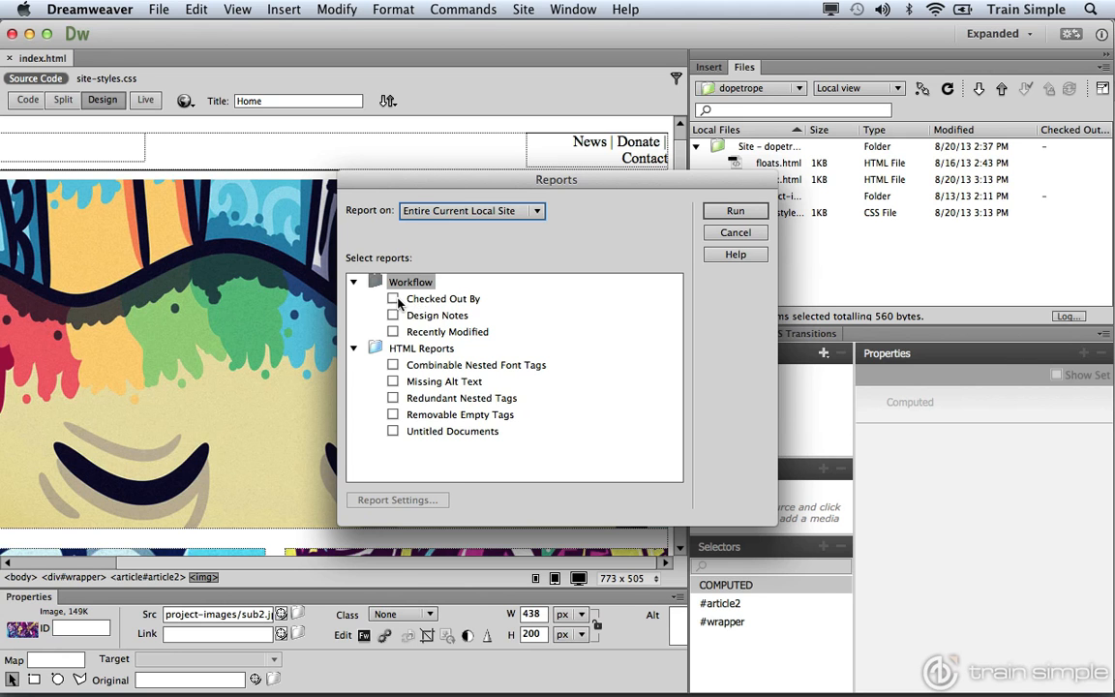
mouse_move(403, 319)
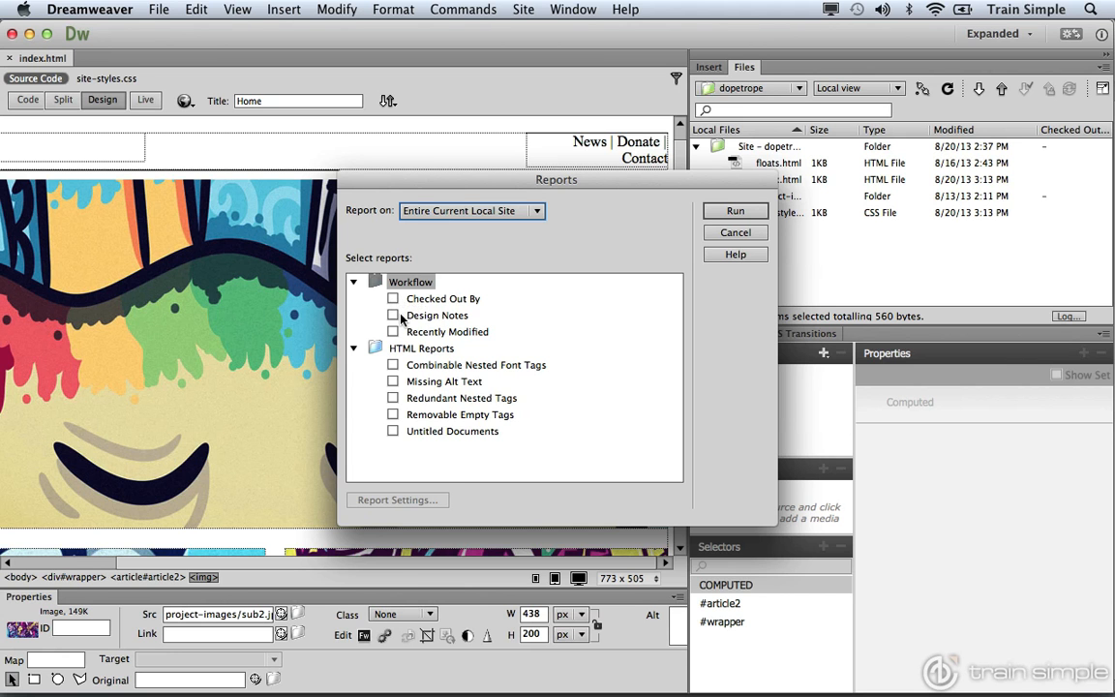
mouse_move(395, 333)
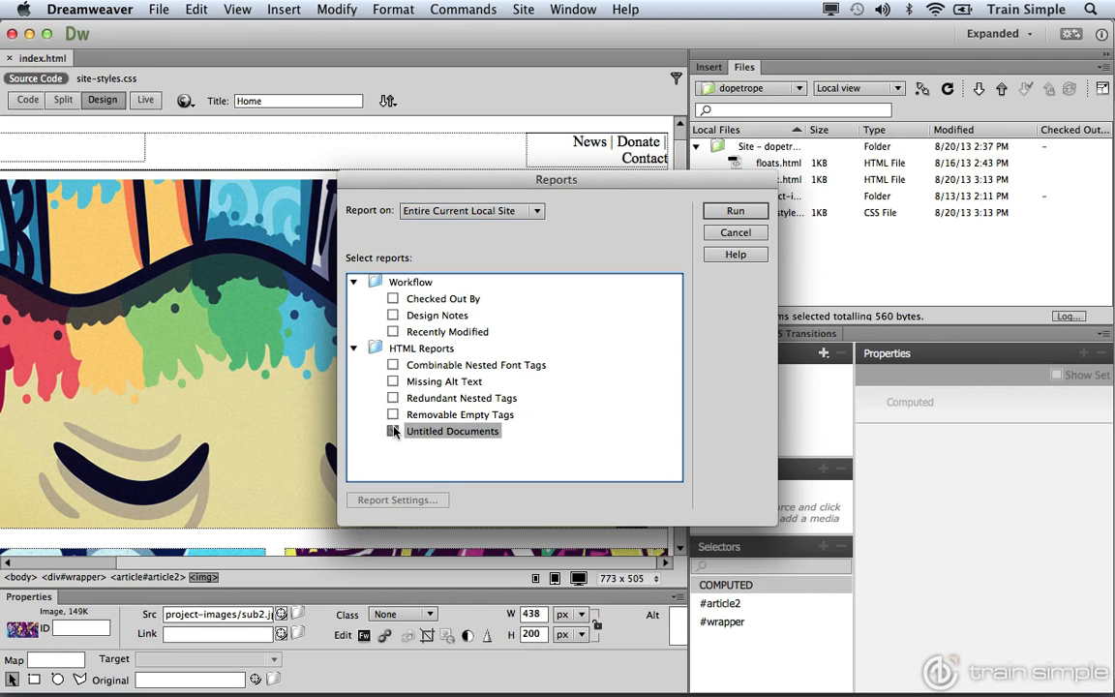
Tick the Untitled Documents and Missing Alt Text HTML reports
click(393, 430)
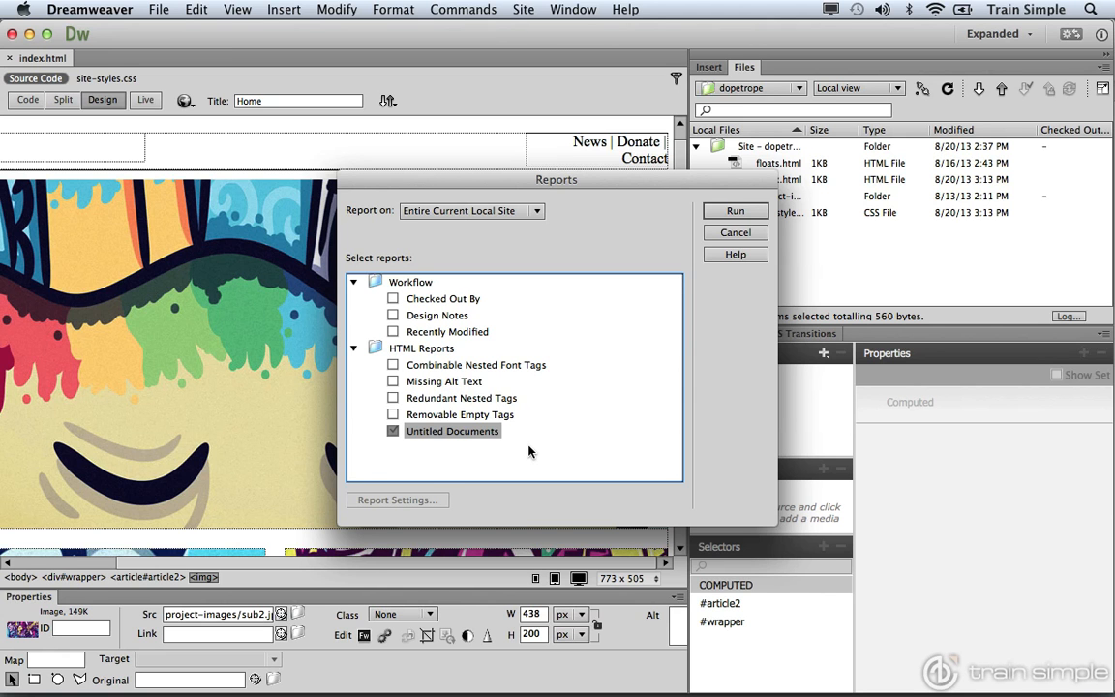
mouse_move(482, 442)
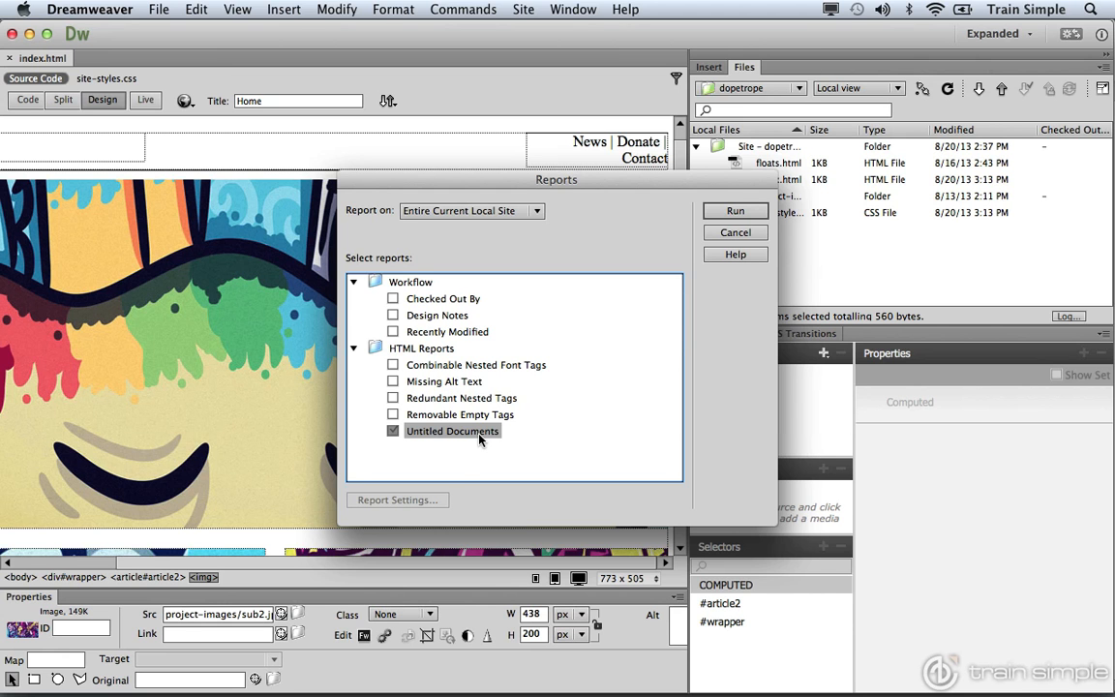
mouse_move(411, 399)
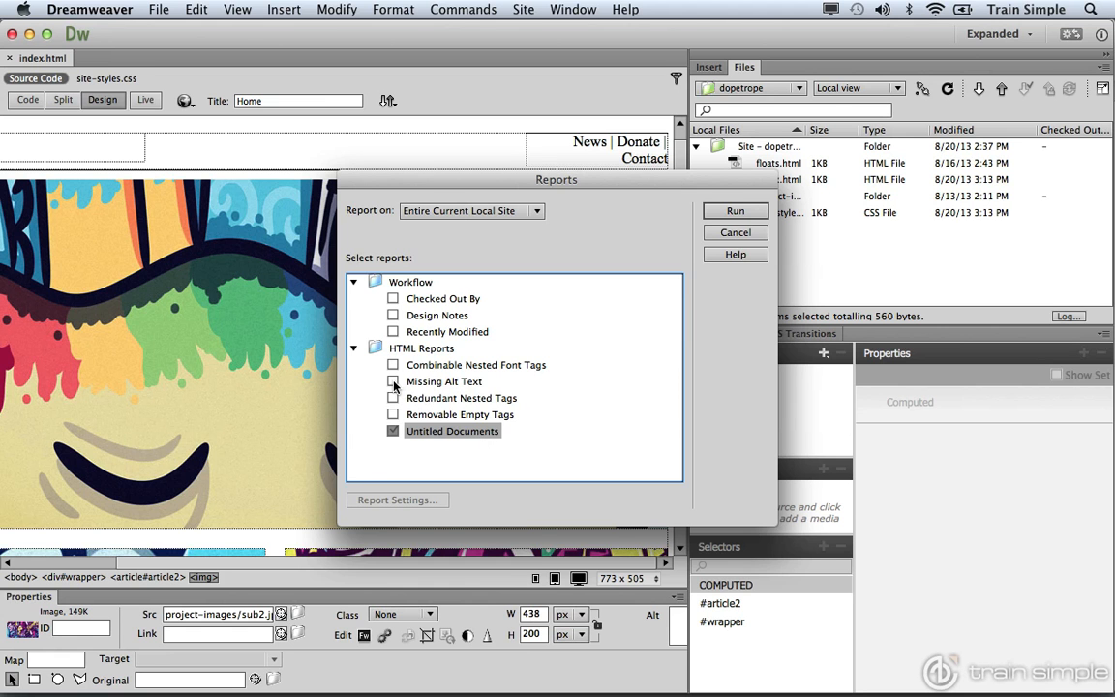
click(393, 379)
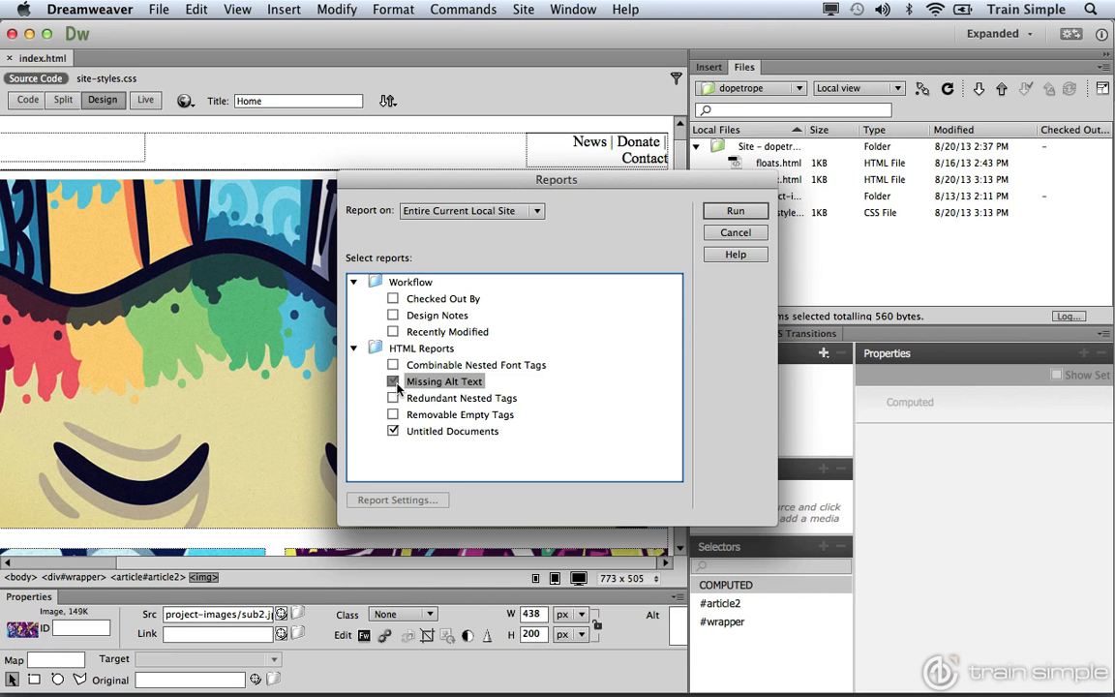
mouse_move(441, 391)
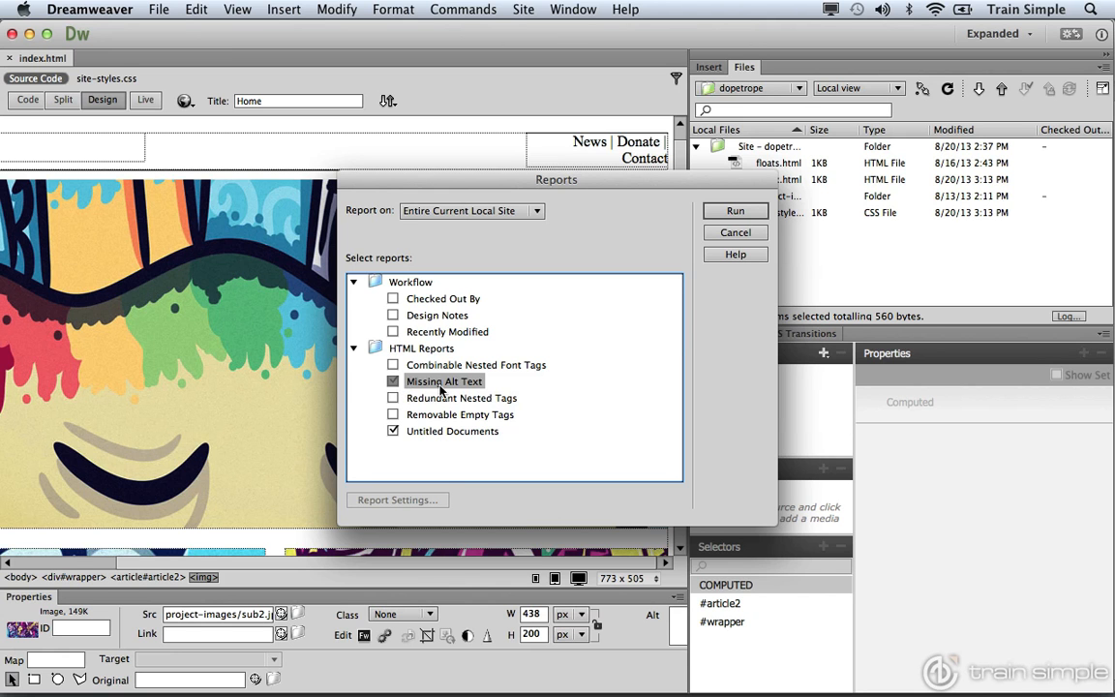
click(393, 379)
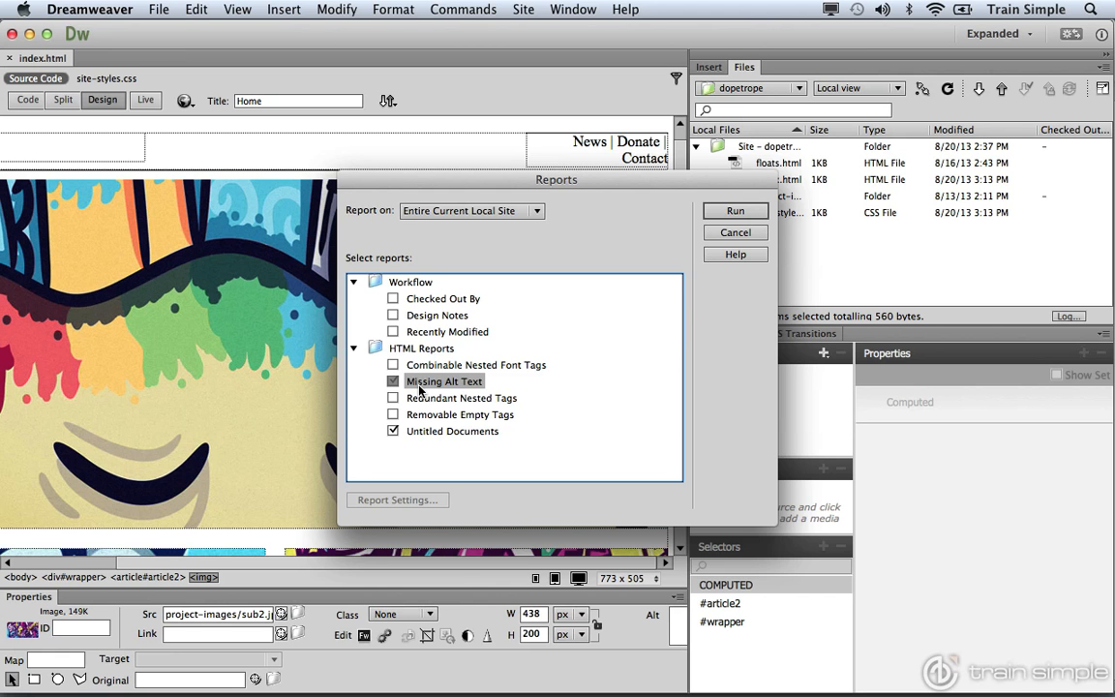
mouse_move(312, 368)
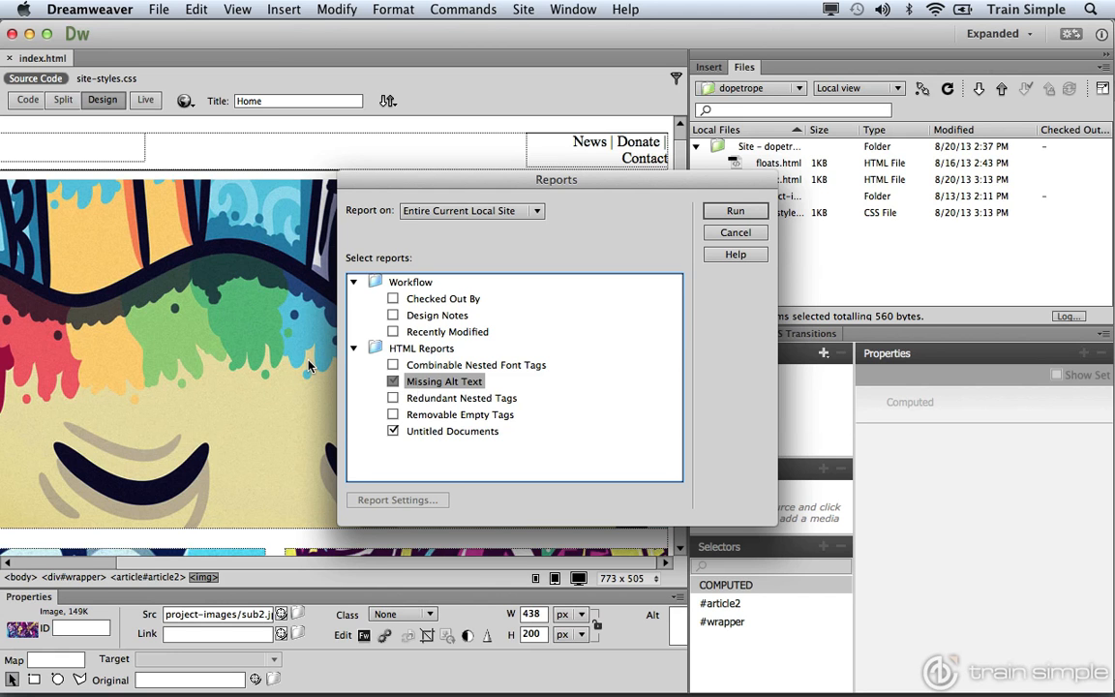
mouse_move(288, 37)
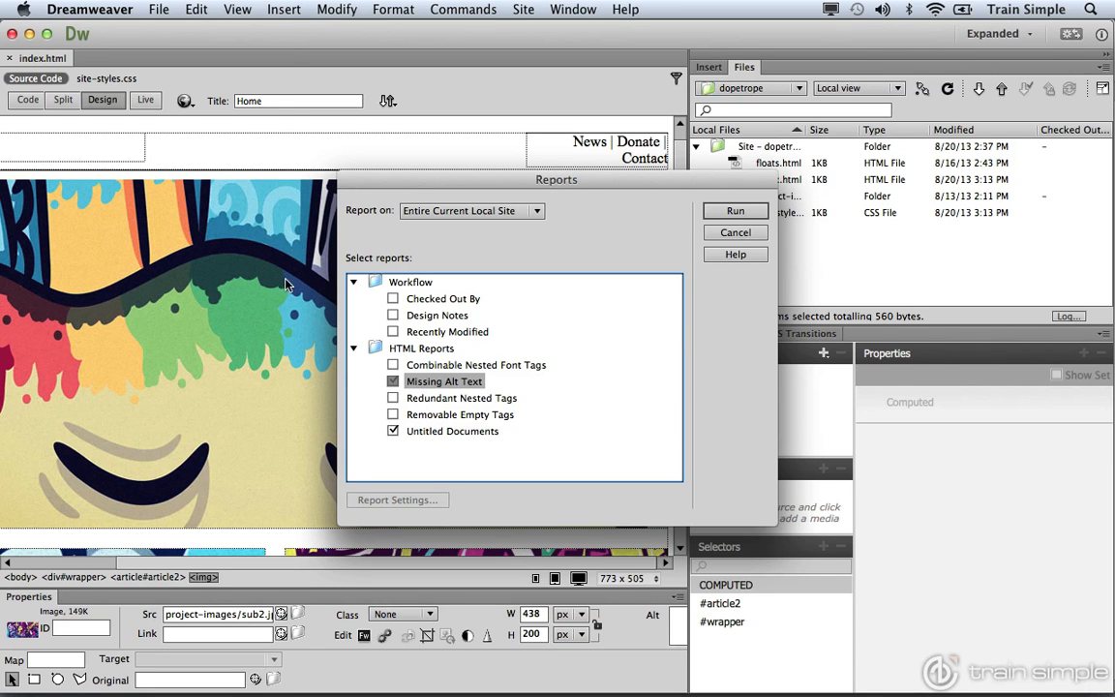
mouse_move(285, 298)
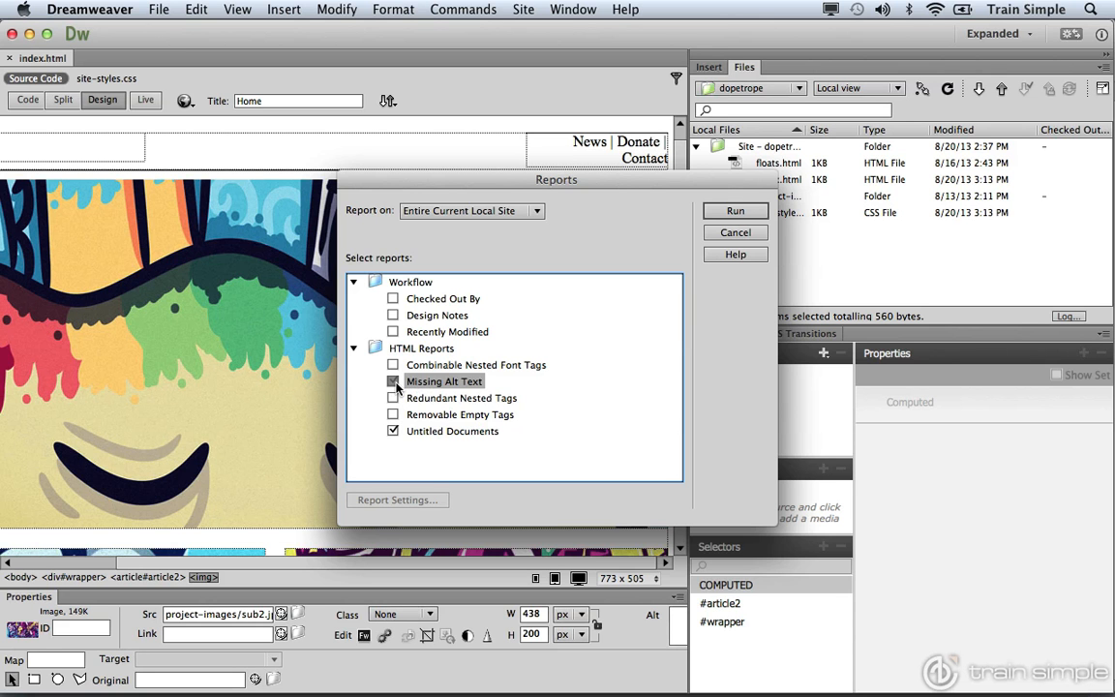
click(393, 380)
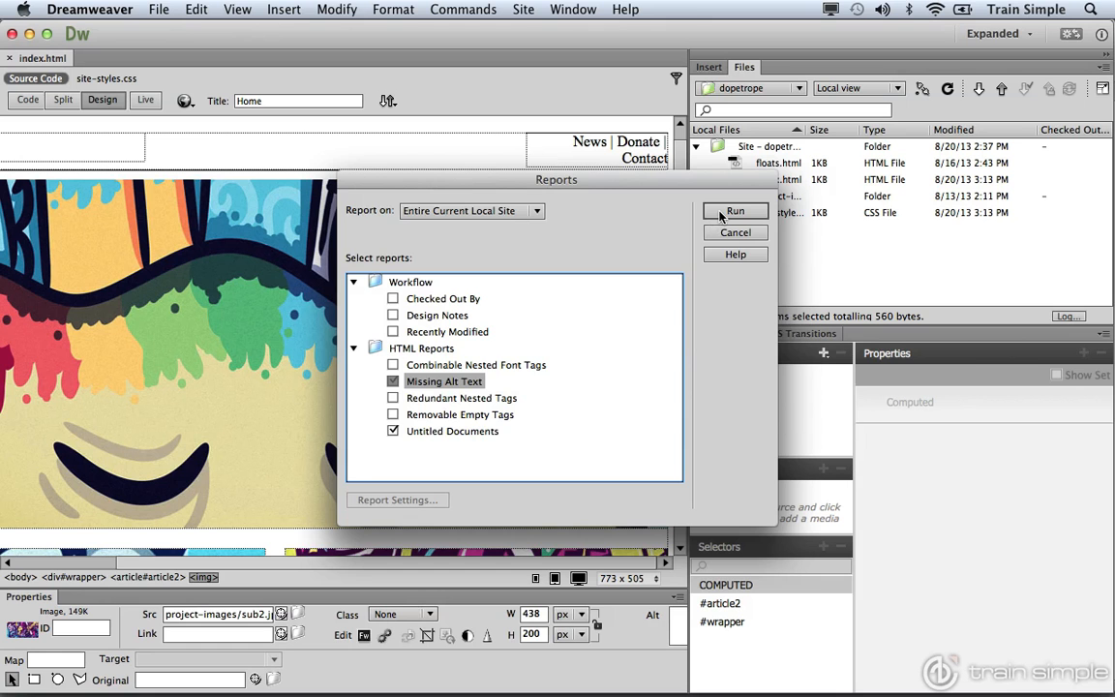
Run the report and go to the floats.html 'Untitled Document' title warning
click(736, 211)
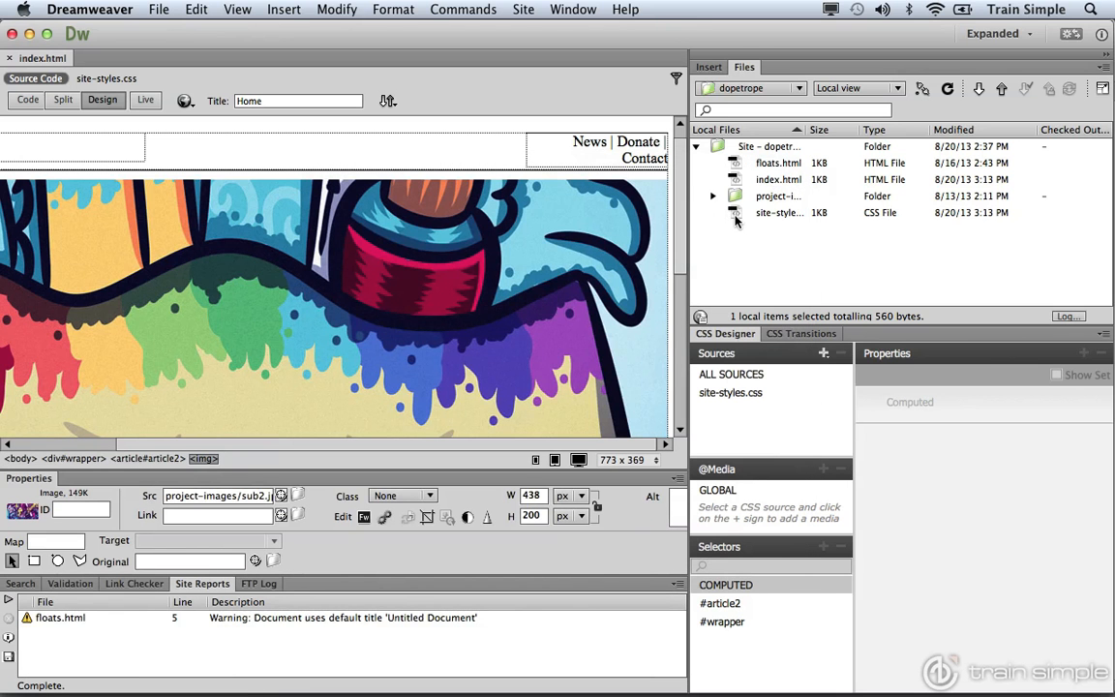
mouse_move(261, 623)
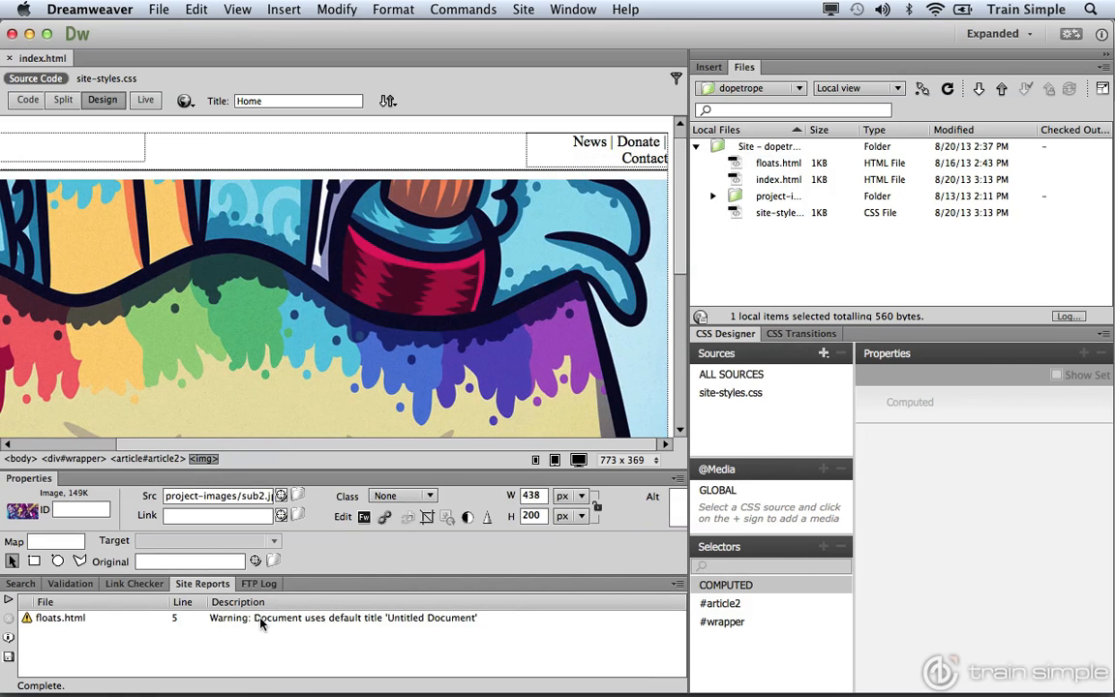
mouse_move(203, 619)
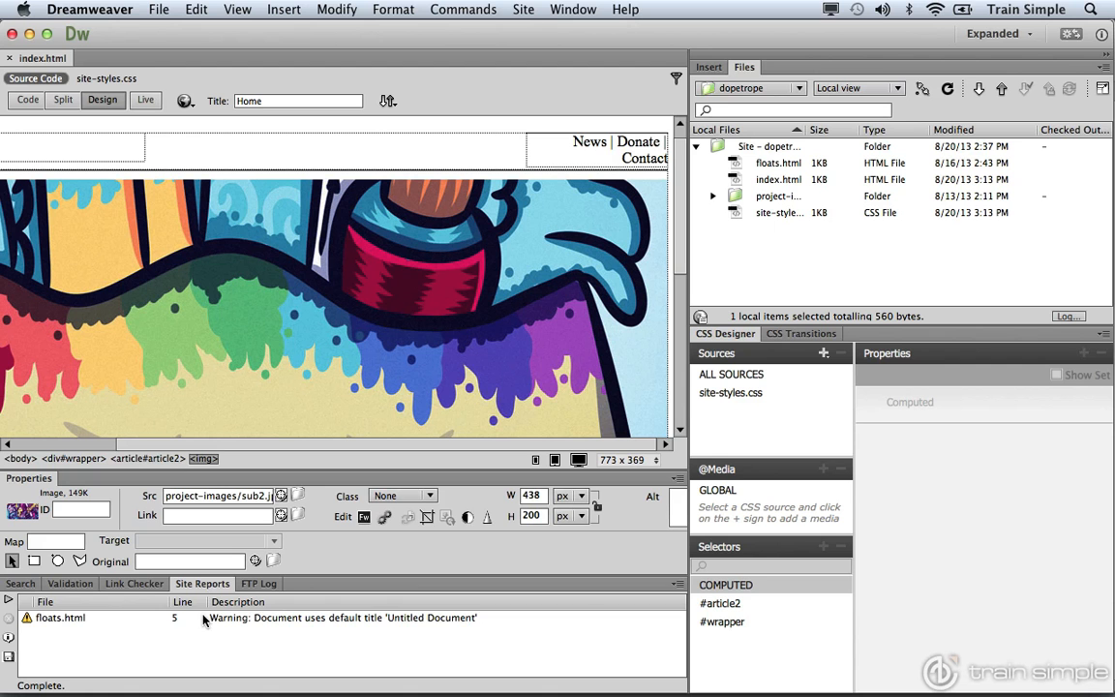
click(60, 617)
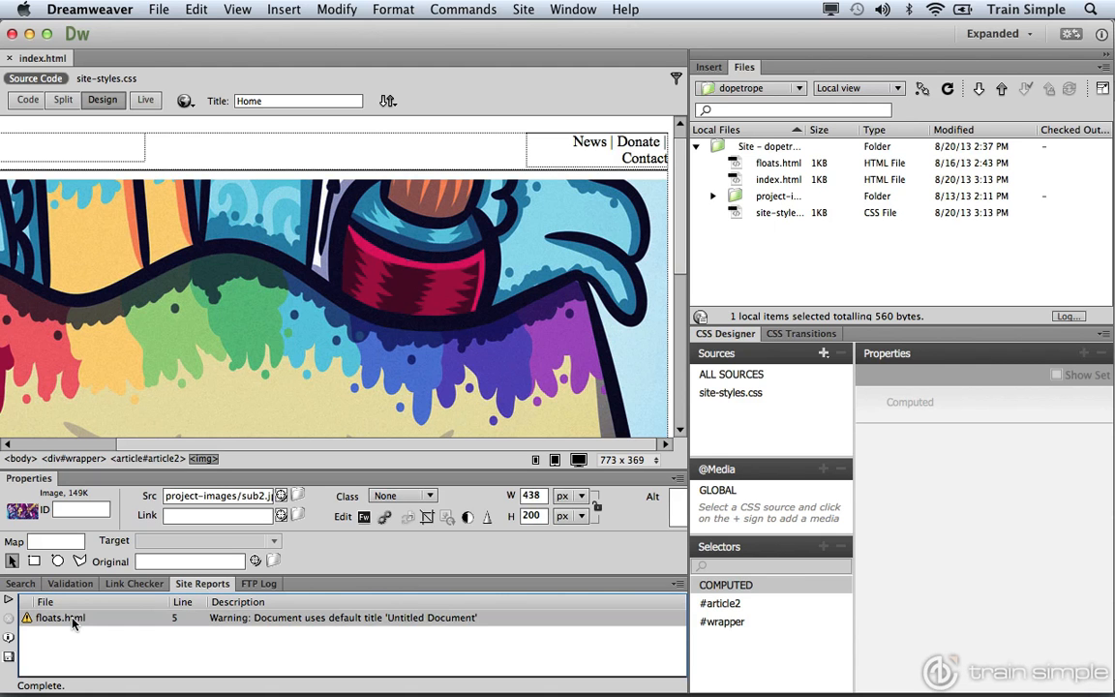
mouse_move(383, 628)
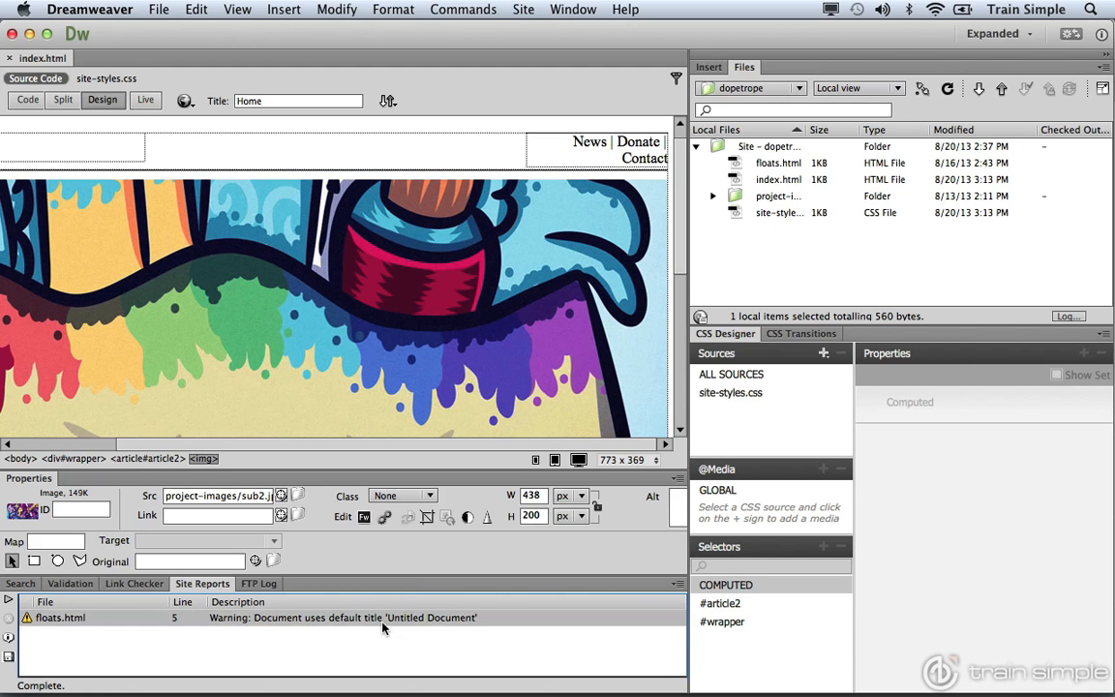
mouse_move(414, 623)
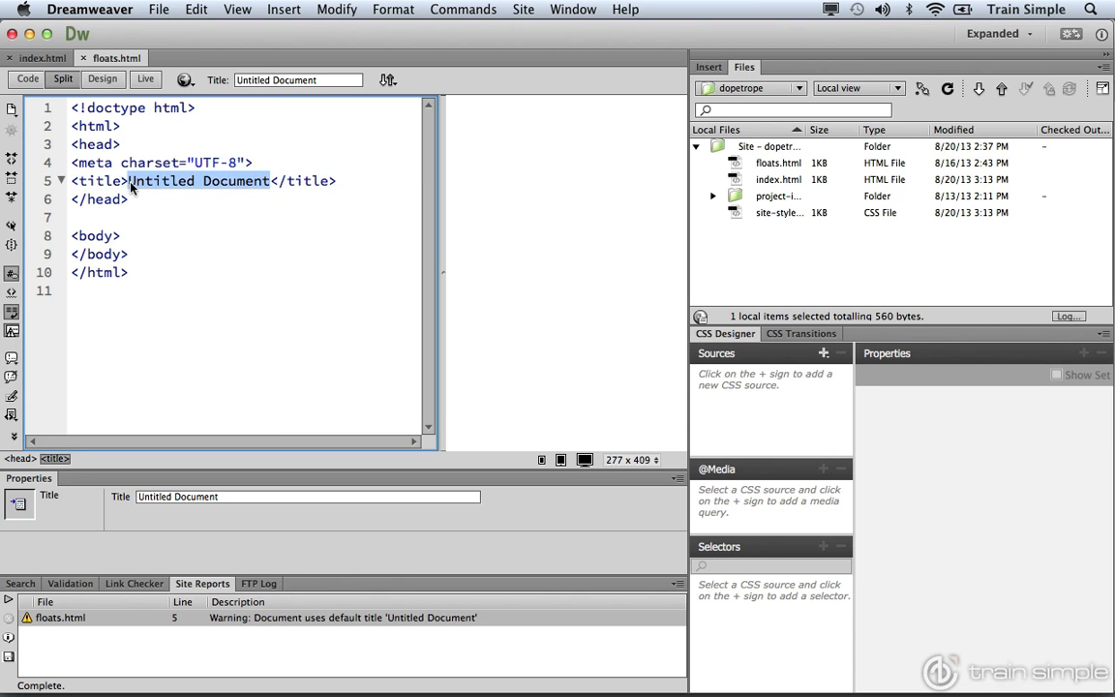
Retitle floats.html as 'Floats' and re-run the Untitled Documents report
text(floats)
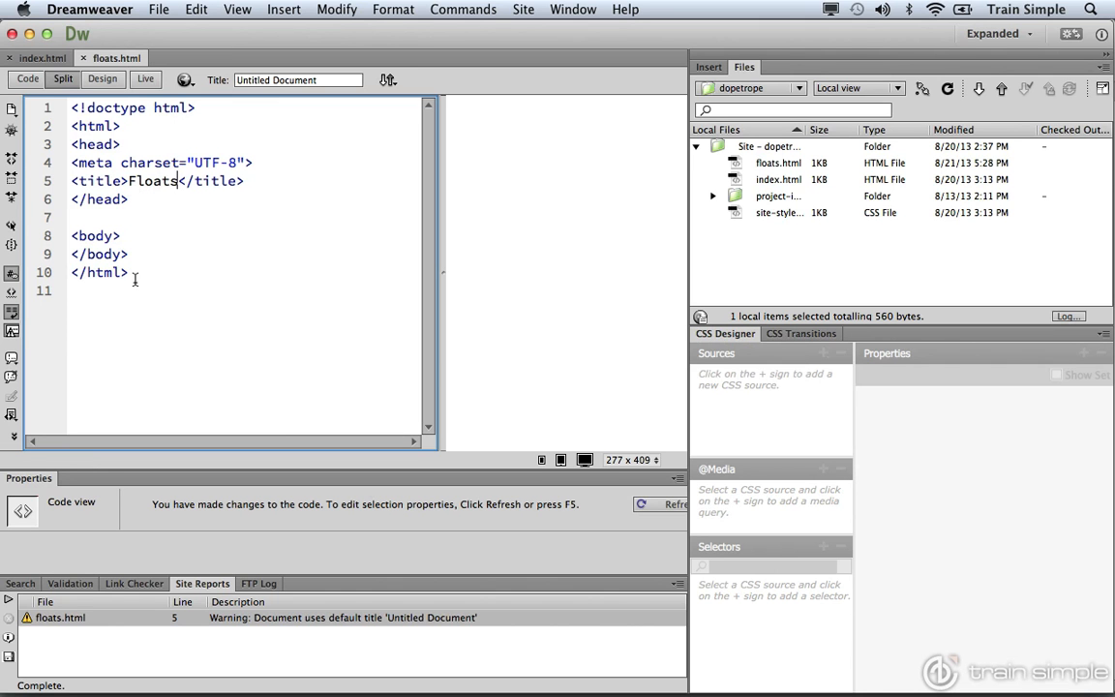
click(8, 601)
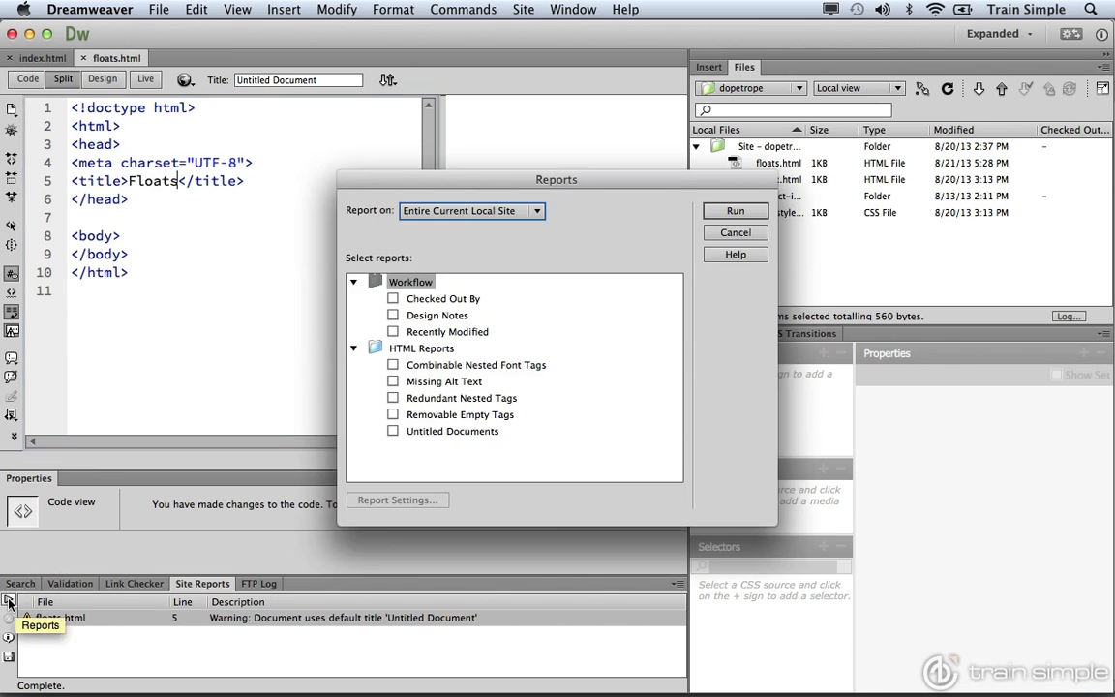
click(393, 430)
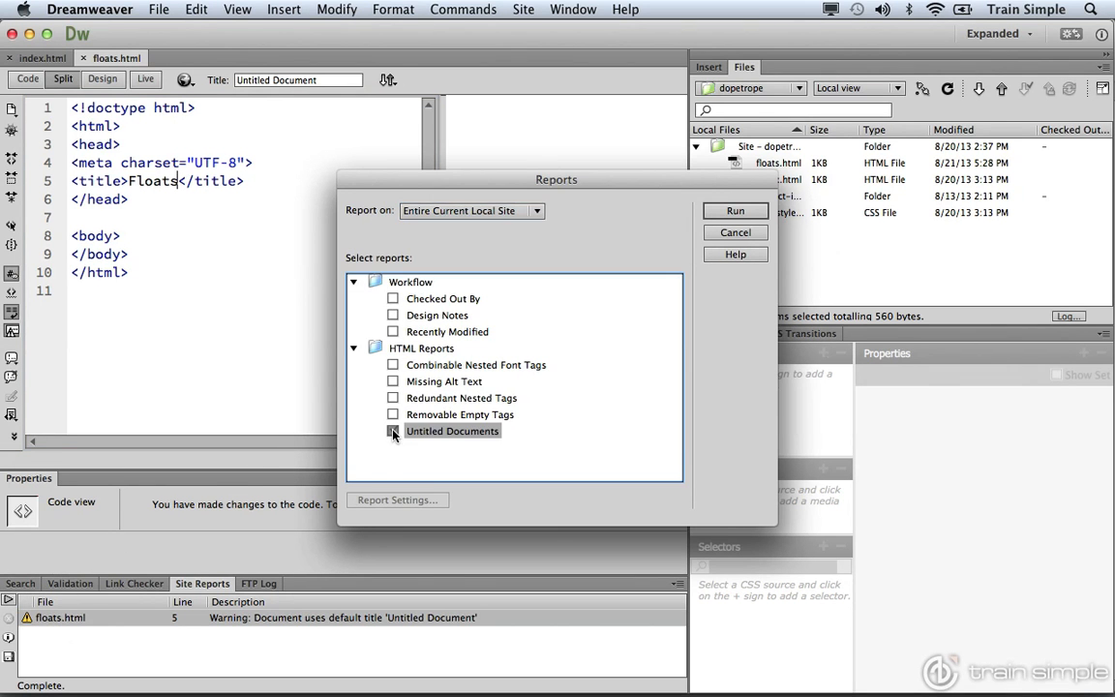
click(736, 233)
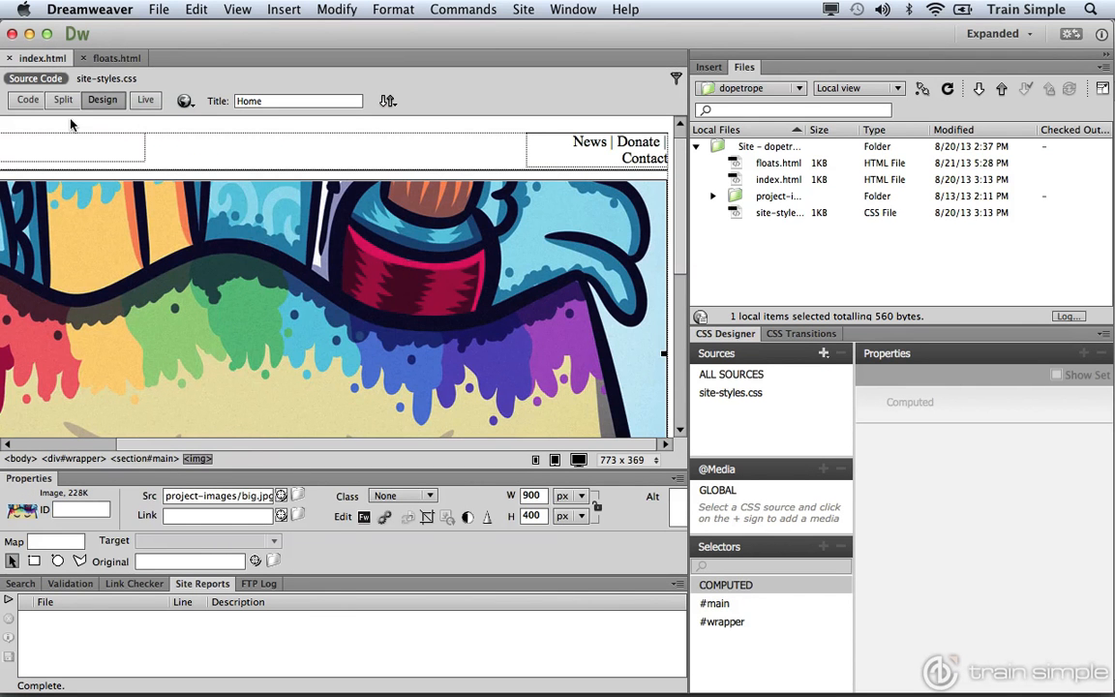
Show index.html in Split view and bring up the site report setup again
click(62, 100)
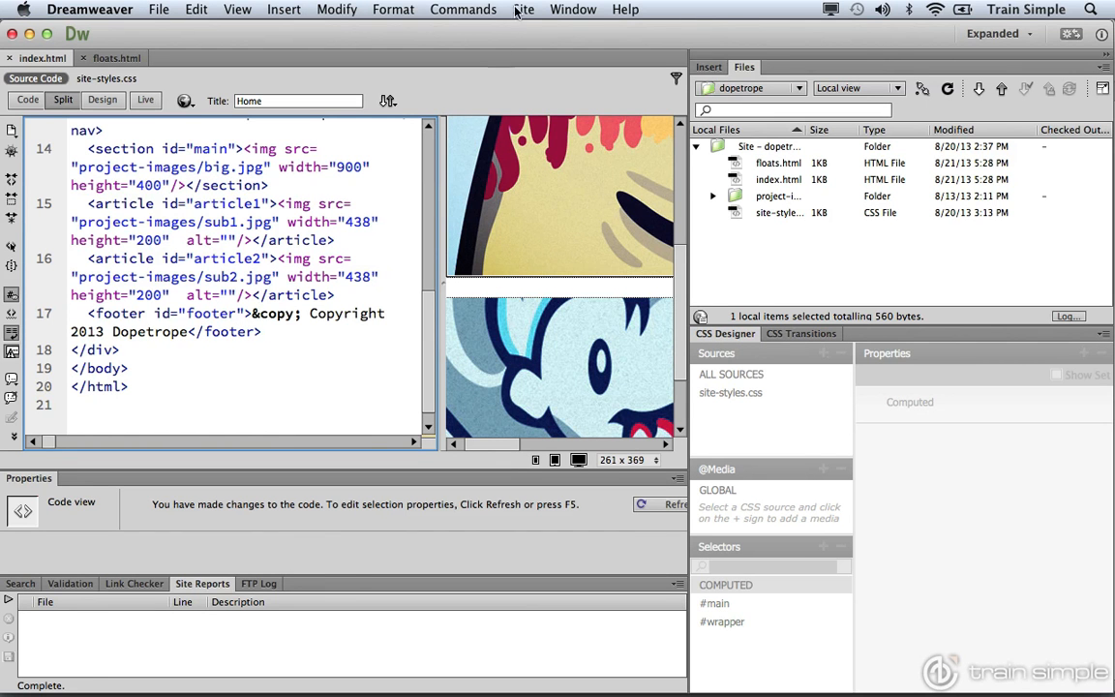
click(522, 8)
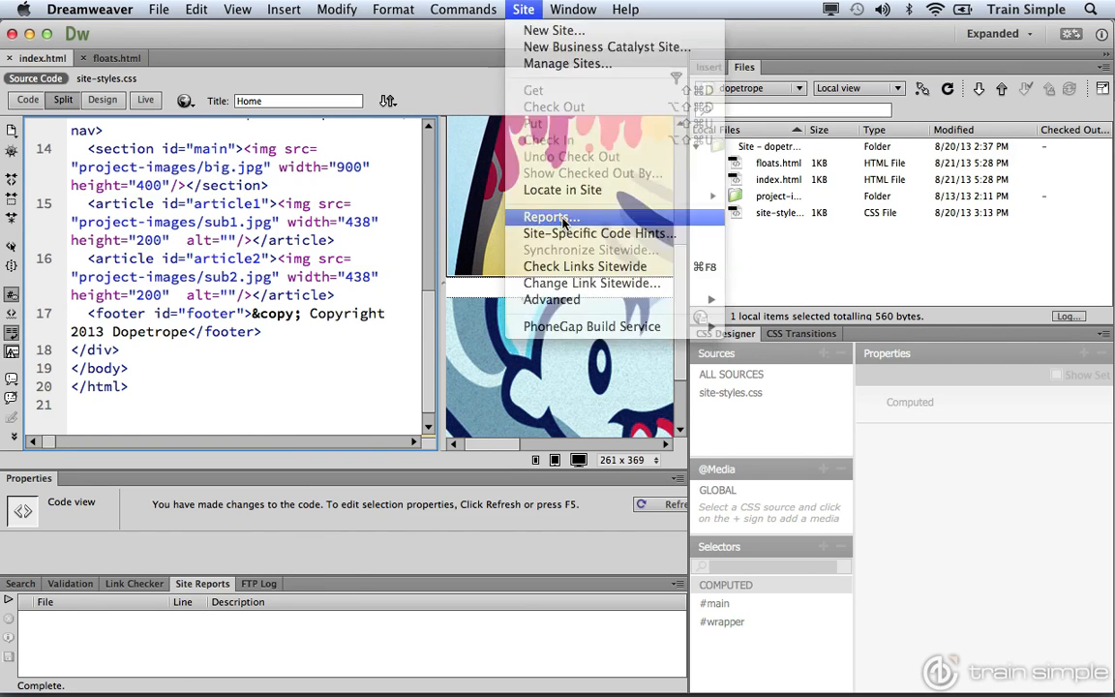
click(545, 217)
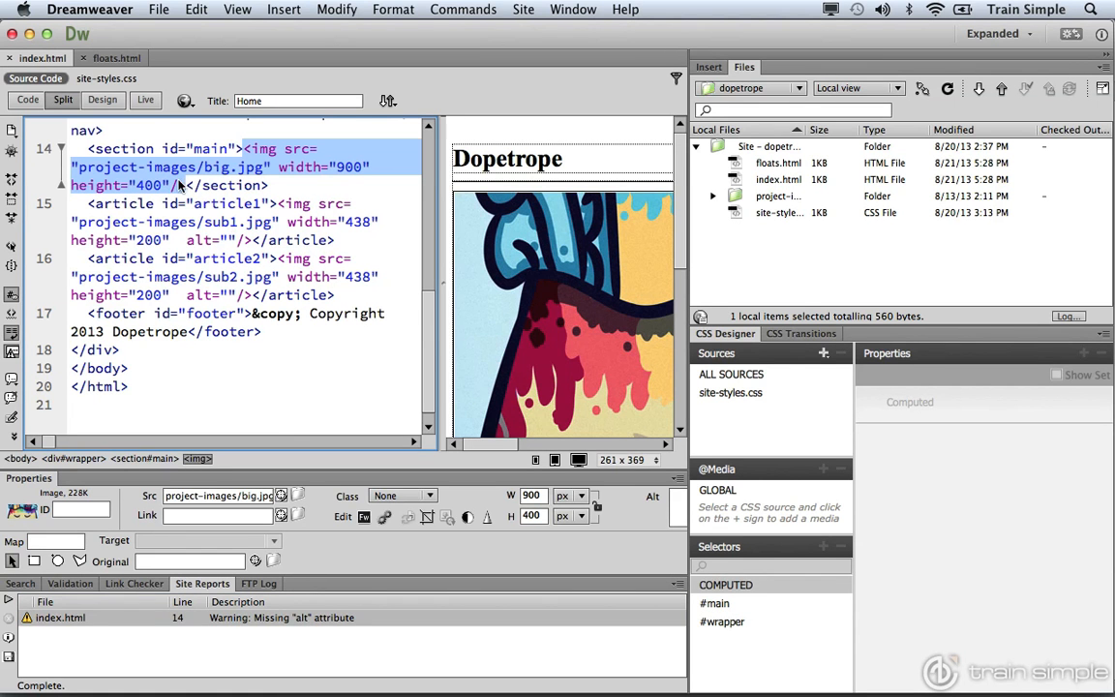
mouse_move(178, 186)
text(alt=")
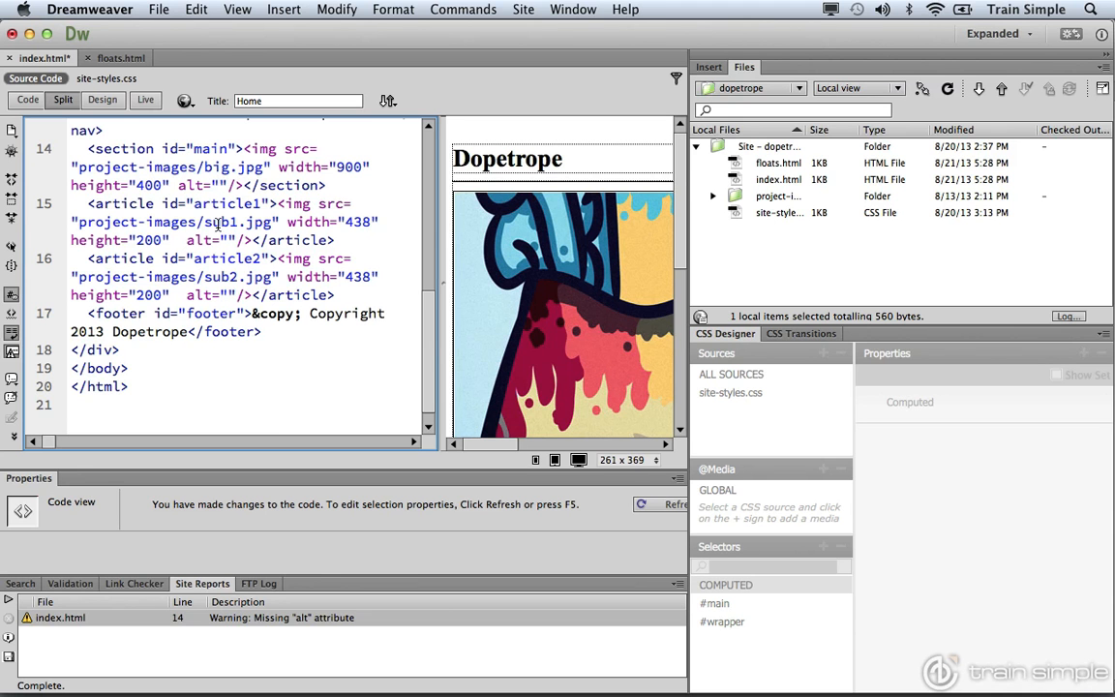
Give the big.jpg image alt text 'dopetrope' and return to Design view
text(dopet)
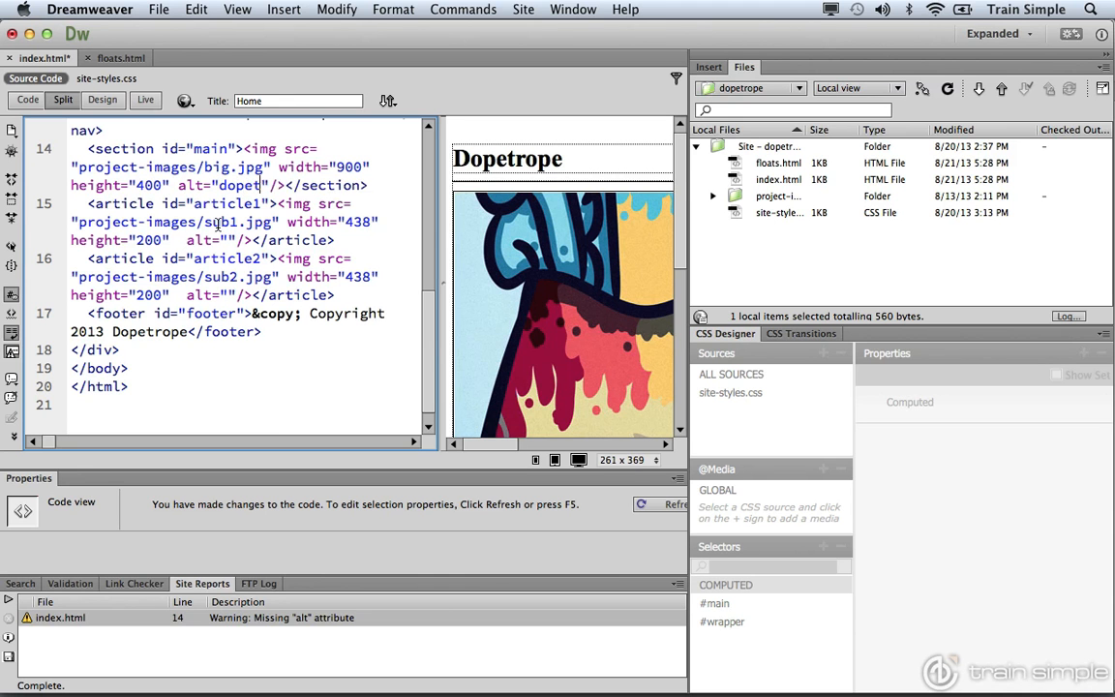
text(dopetrope)
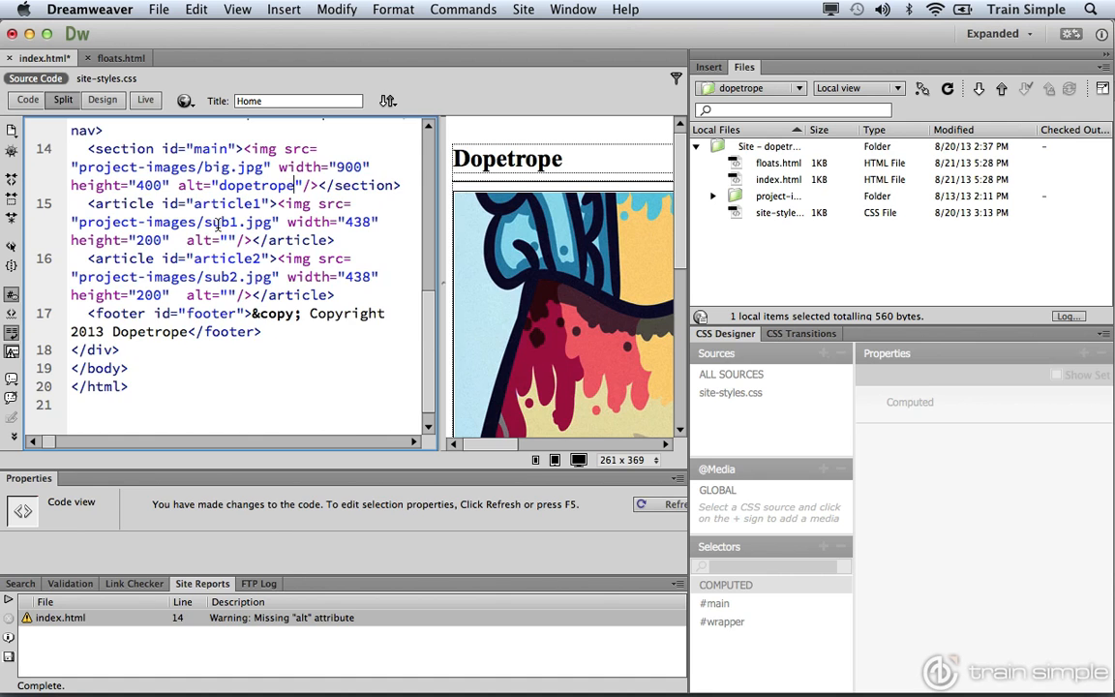
click(102, 101)
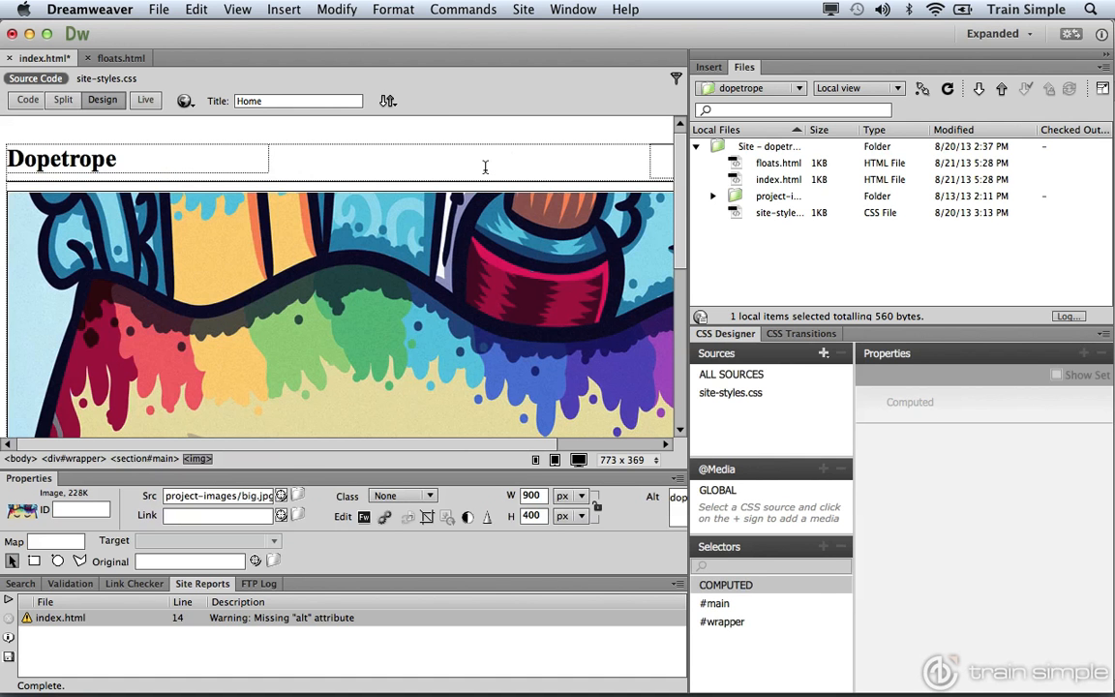